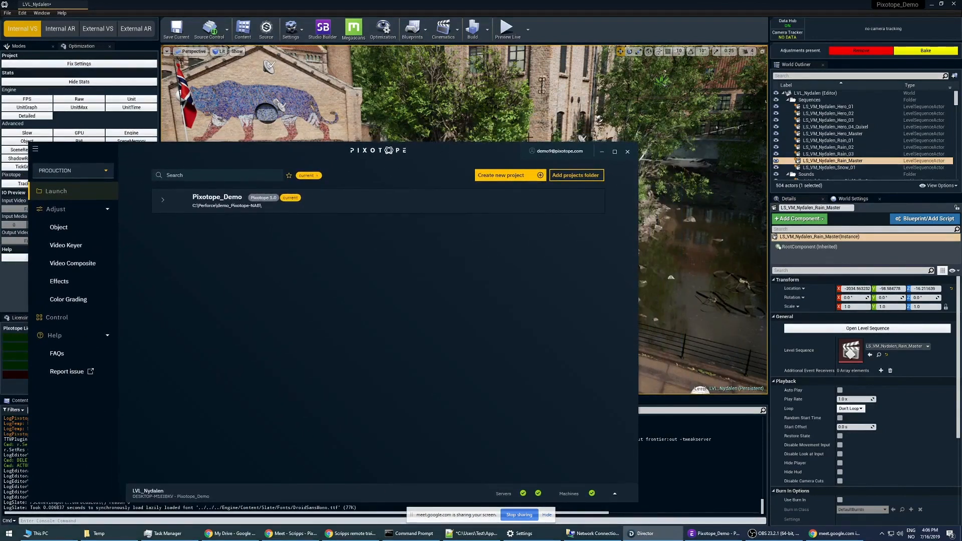
- Open Director's Adjust > Object page, then close Director to return to the Nydalen viewport
click(626, 152)
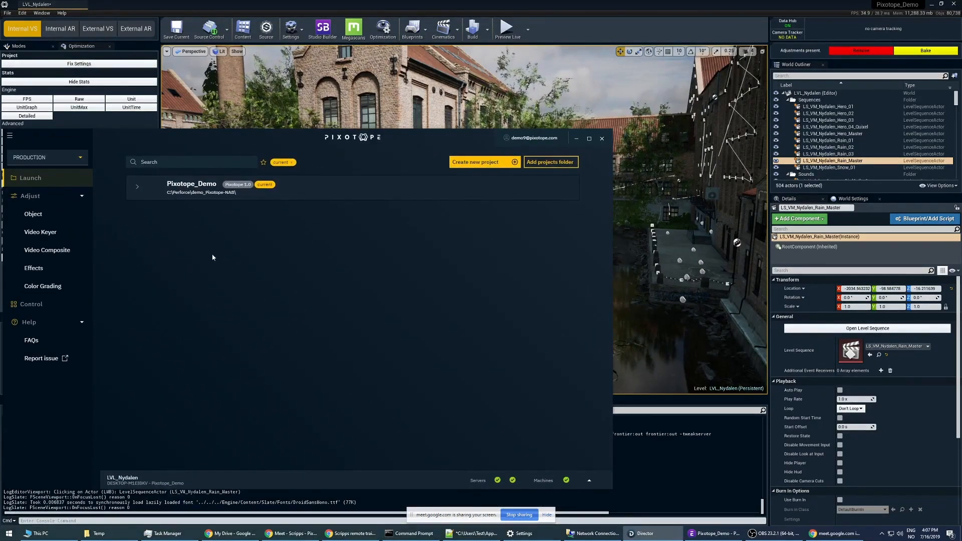
click(46, 157)
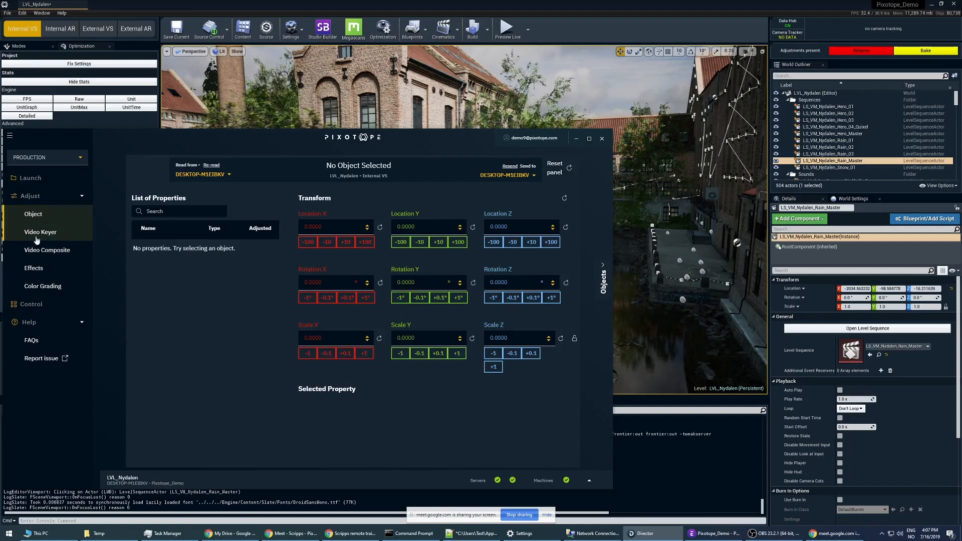
click(47, 250)
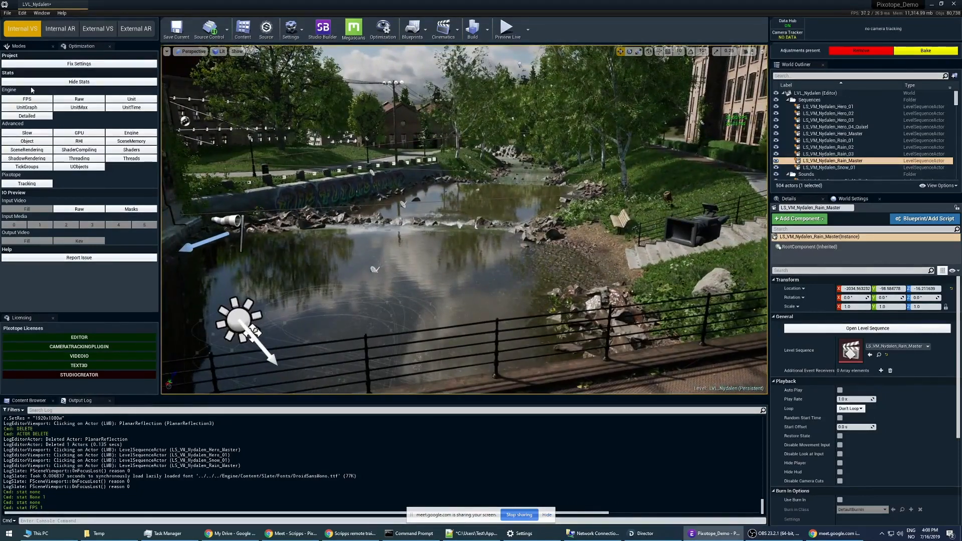
- Toggle the FPS and Slow engine statistics over the Nydalen viewport
click(79, 99)
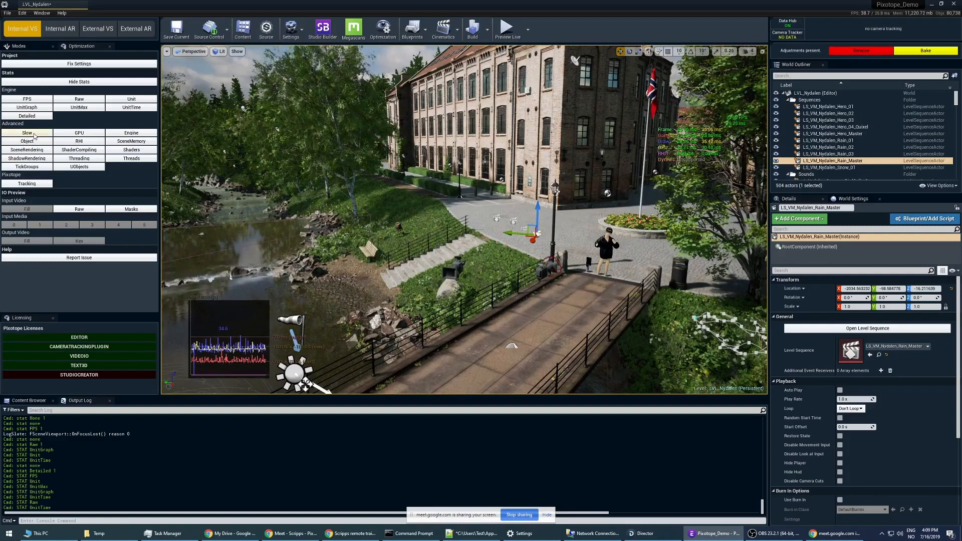
click(27, 133)
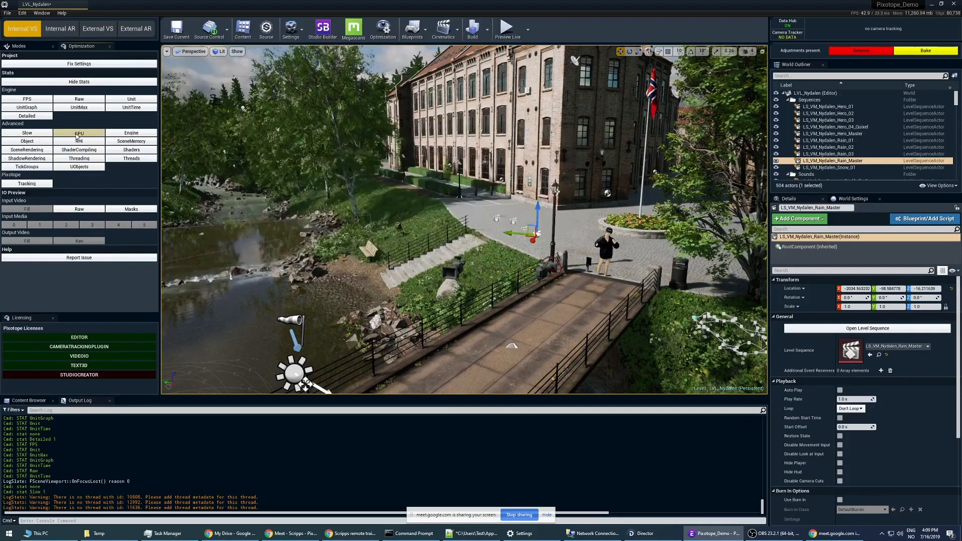
- Show GPU and SceneRendering stats, then open Output Video Fill as a texture
click(79, 133)
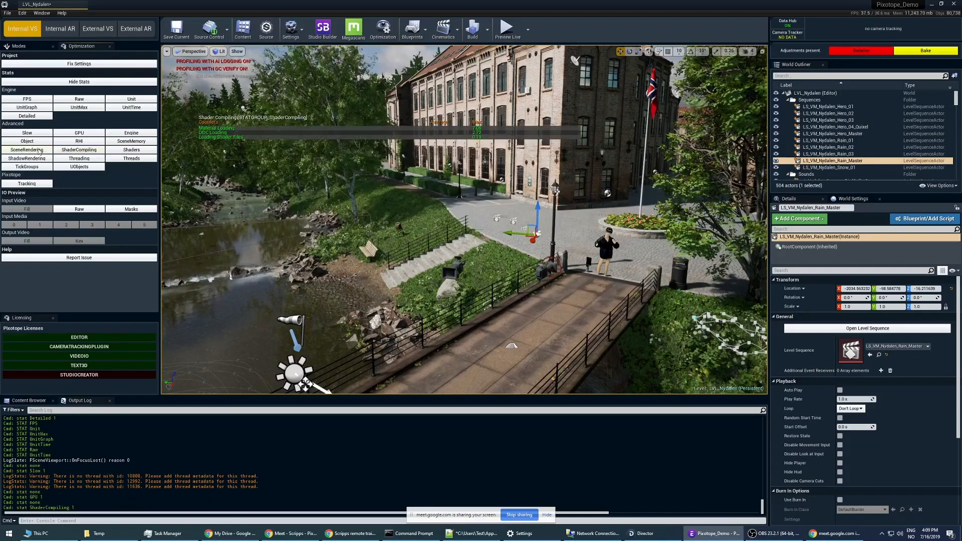
click(25, 150)
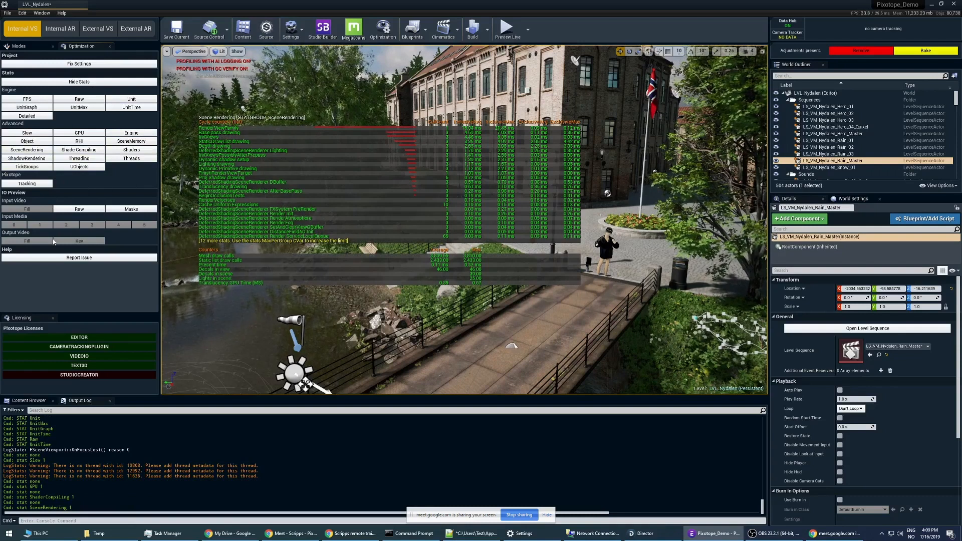
click(78, 82)
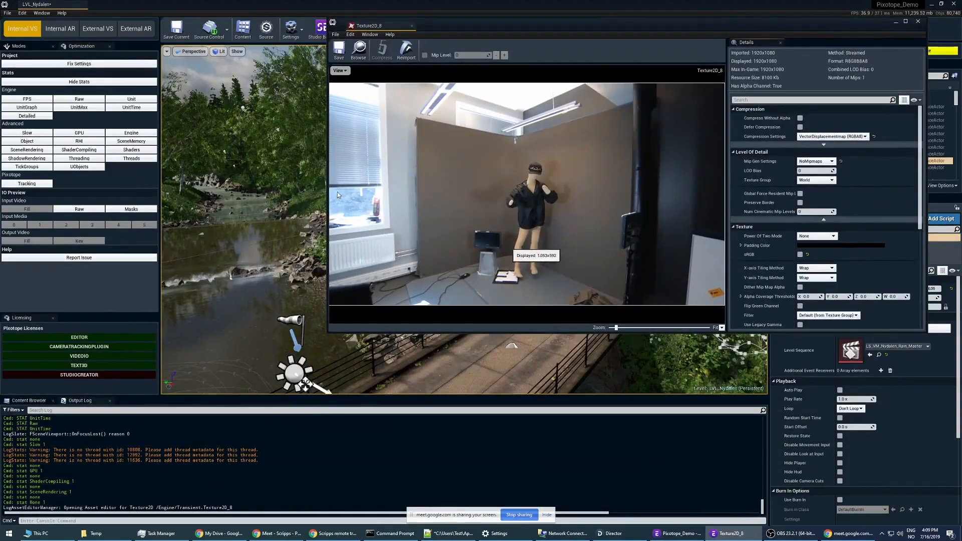
- Open the Key texture and view only its alpha channel as a black-and-white matte
click(131, 208)
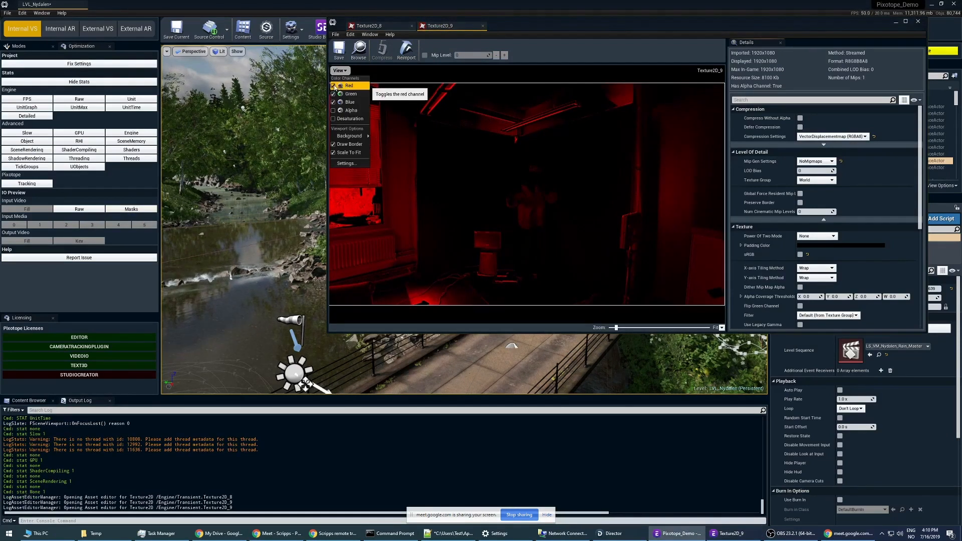
click(334, 85)
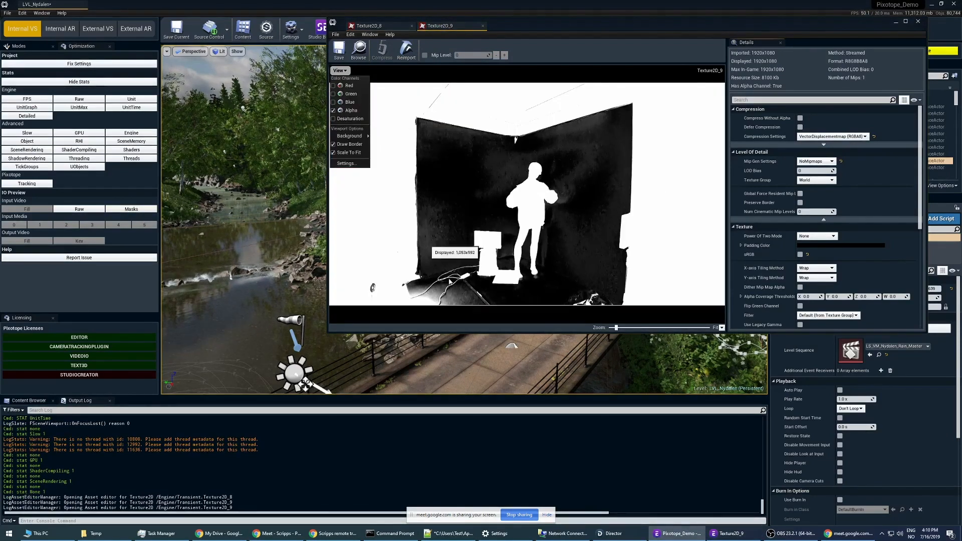
key(Alt+Tab)
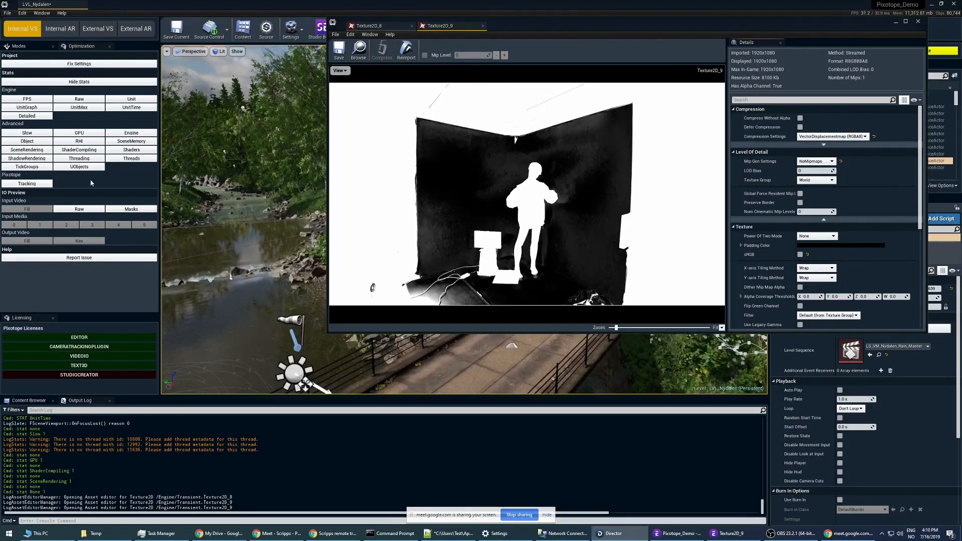
mouse_move(18, 225)
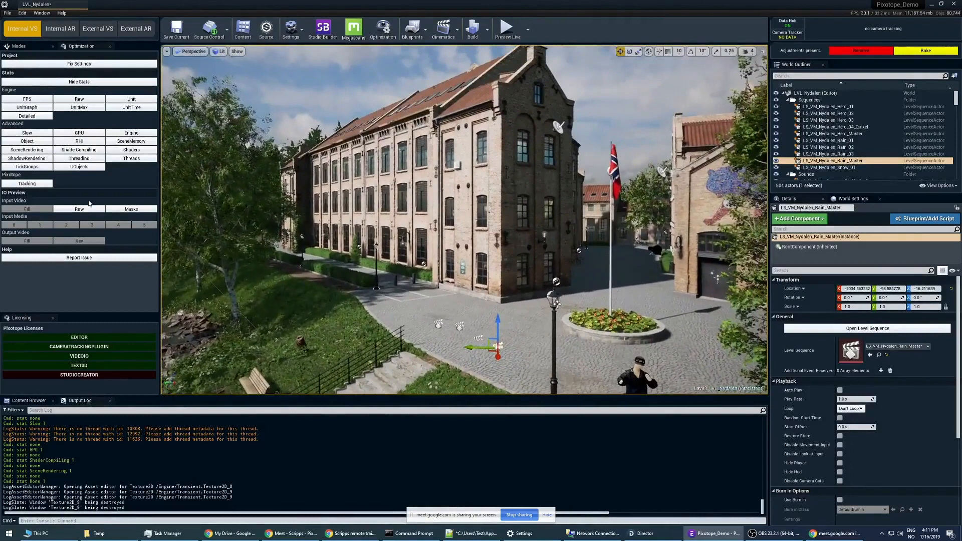
- Close the texture viewers and select the BP_Flag_Windy flag actor
click(175, 29)
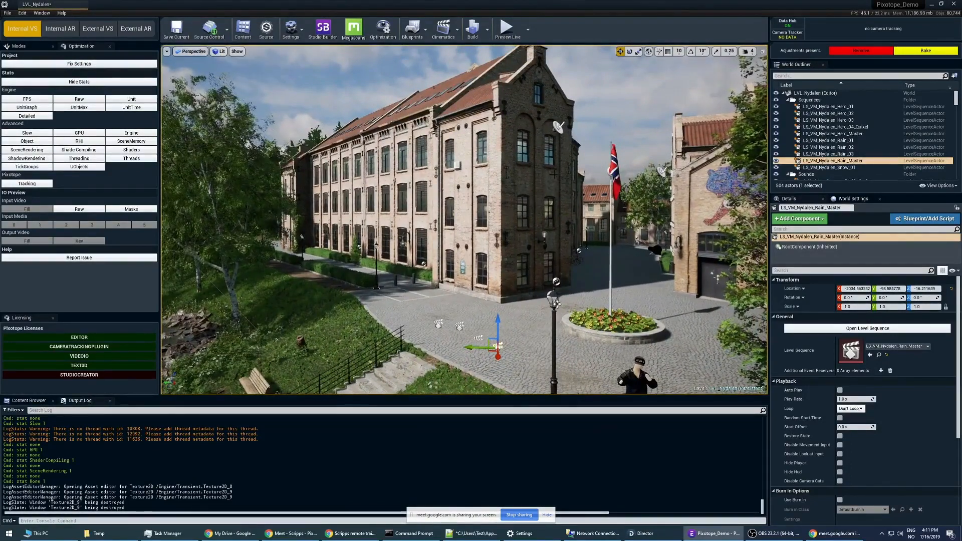
click(136, 28)
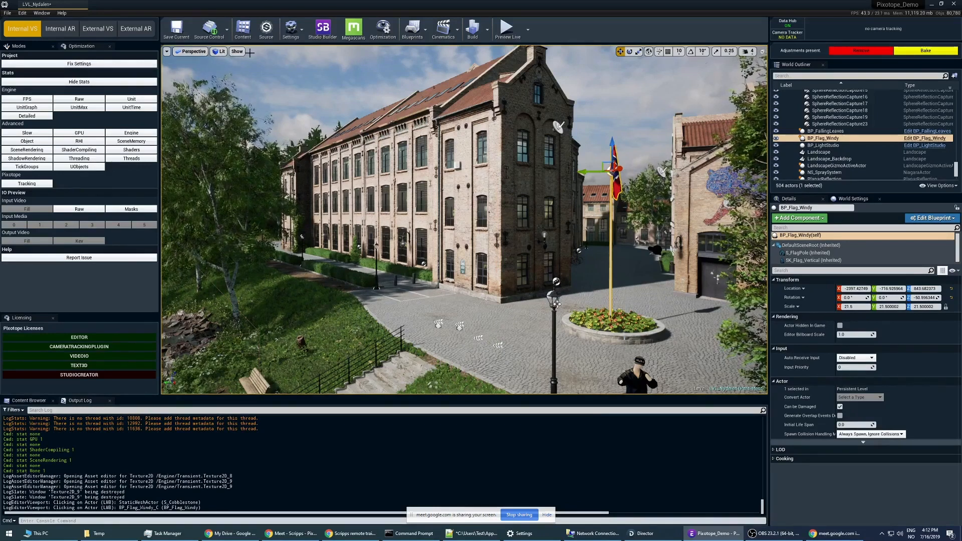
- Browse the Perspective, Show and View Mode dropdowns, leaving the View Mode list open
click(195, 51)
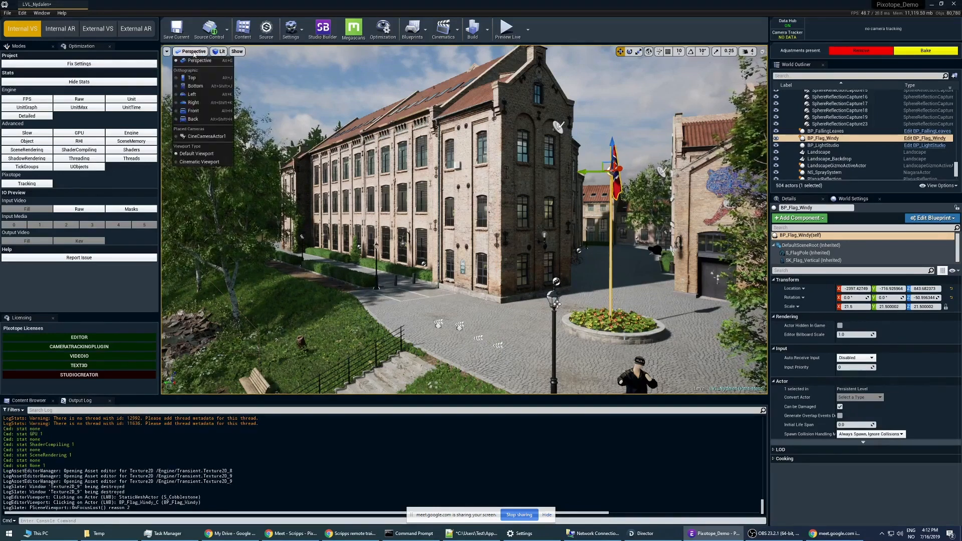
click(218, 51)
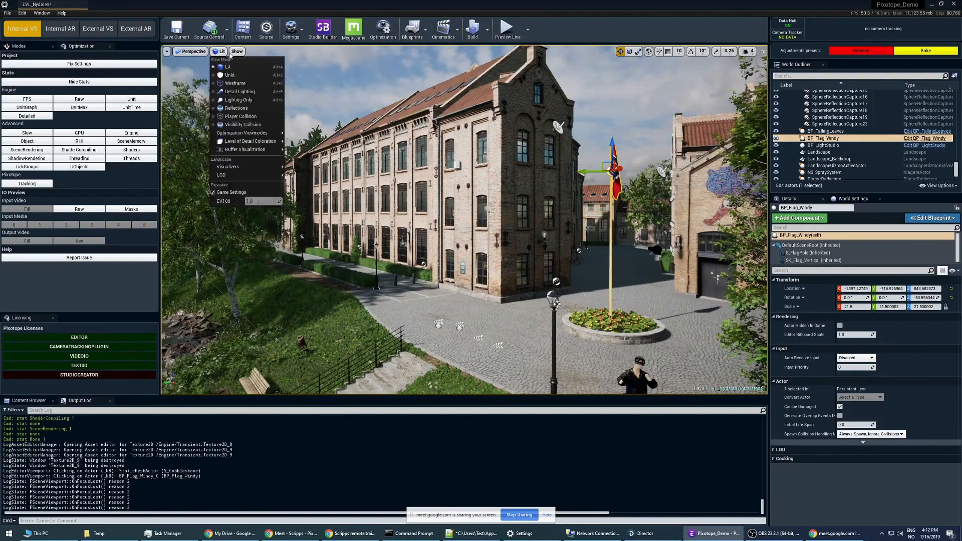
click(236, 51)
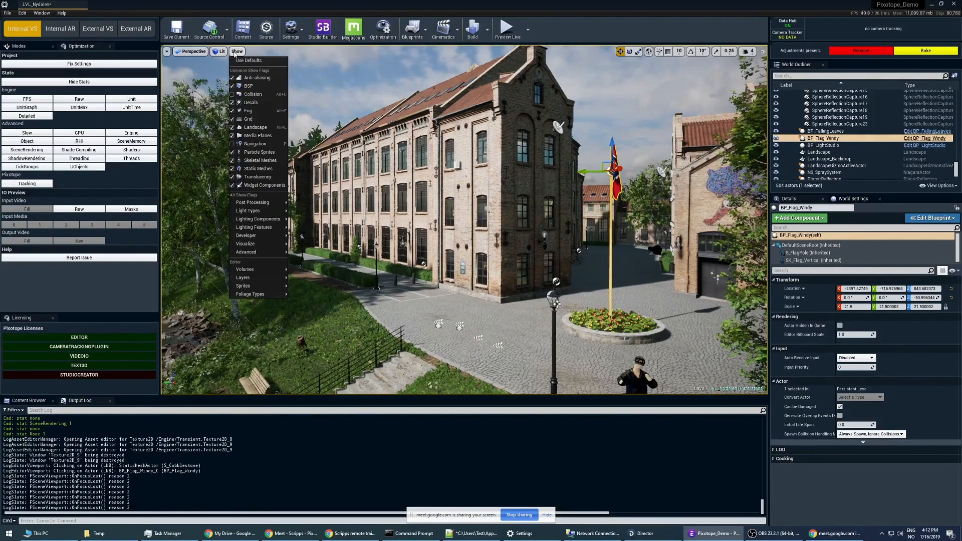
click(219, 51)
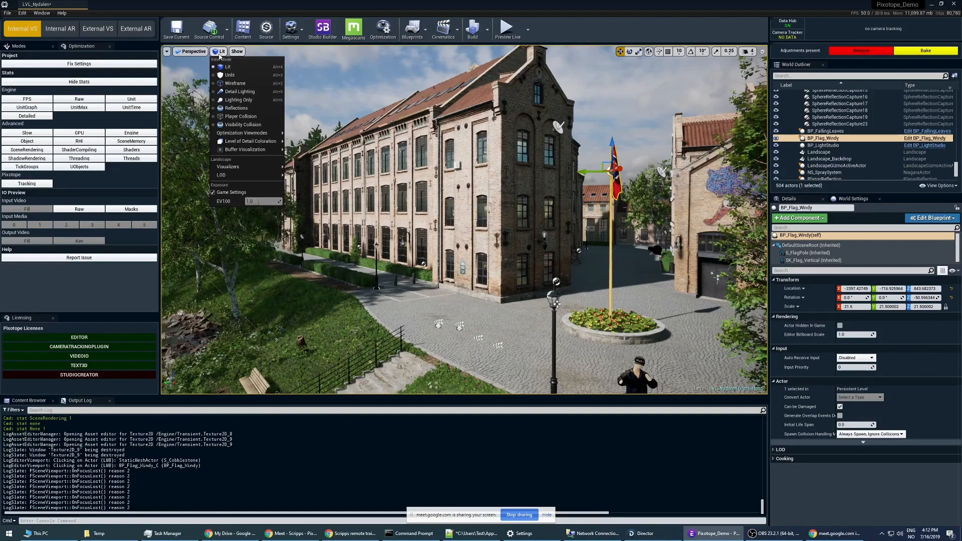
mouse_move(230, 66)
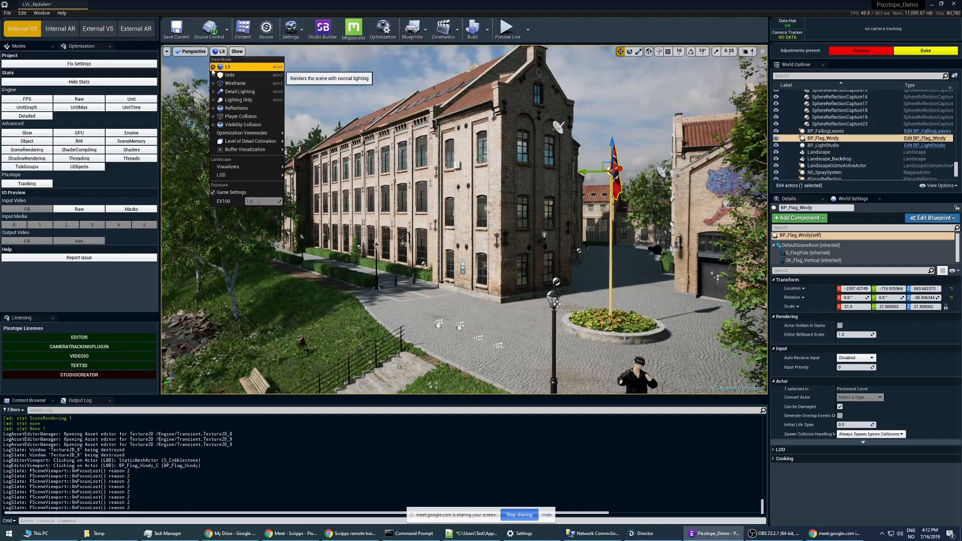
mouse_move(239, 125)
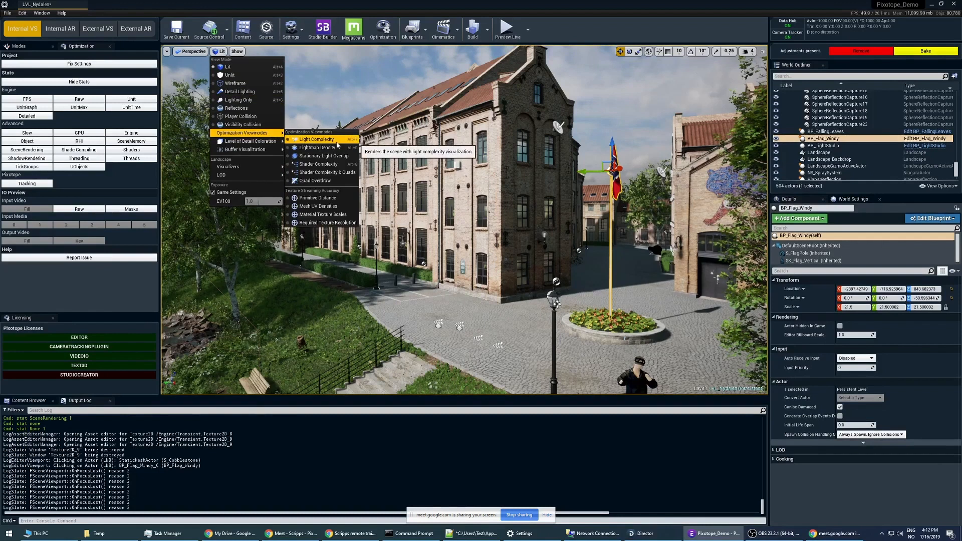
mouse_move(316, 181)
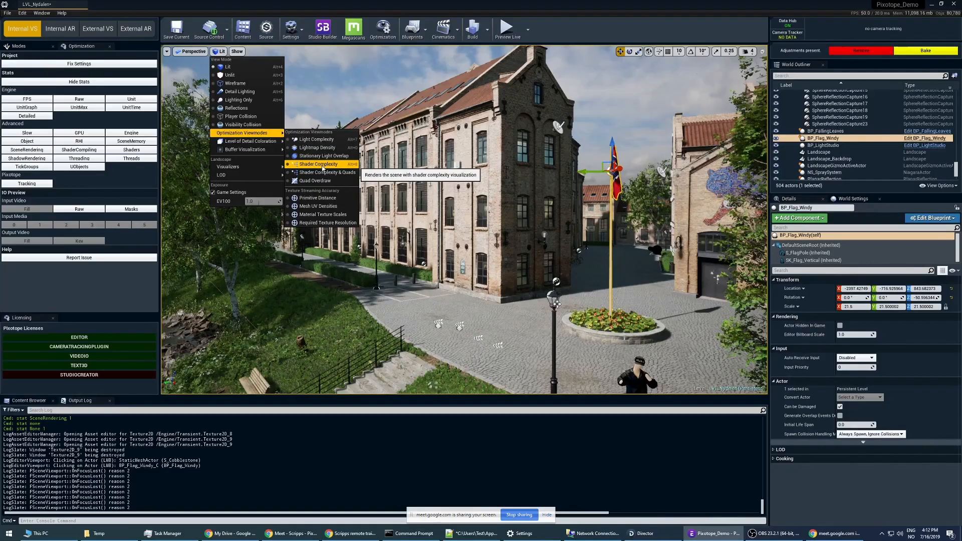
- Switch the viewport to Shader Complexity under Optimization Viewmodes
click(317, 164)
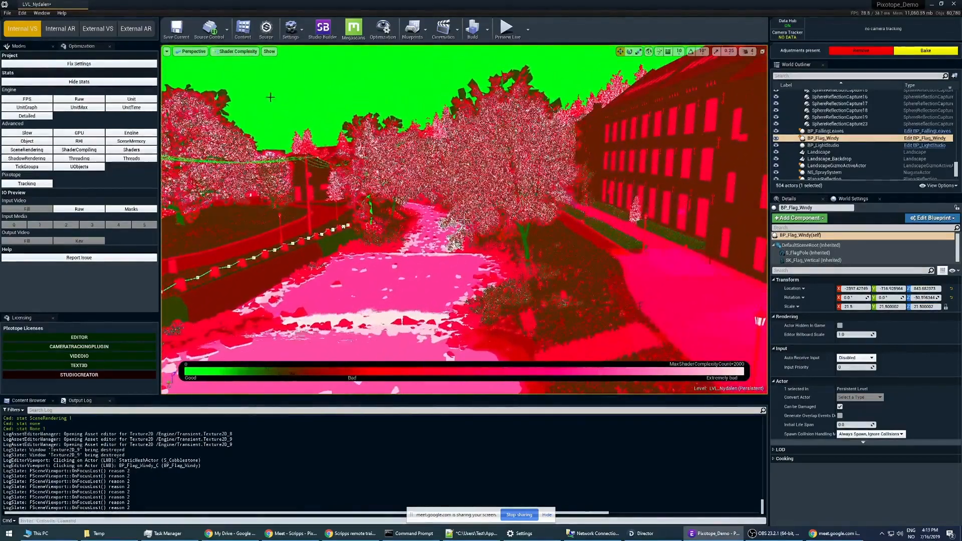
- Inspect the red shader complexity rendering, then reopen the view mode dropdown
click(239, 51)
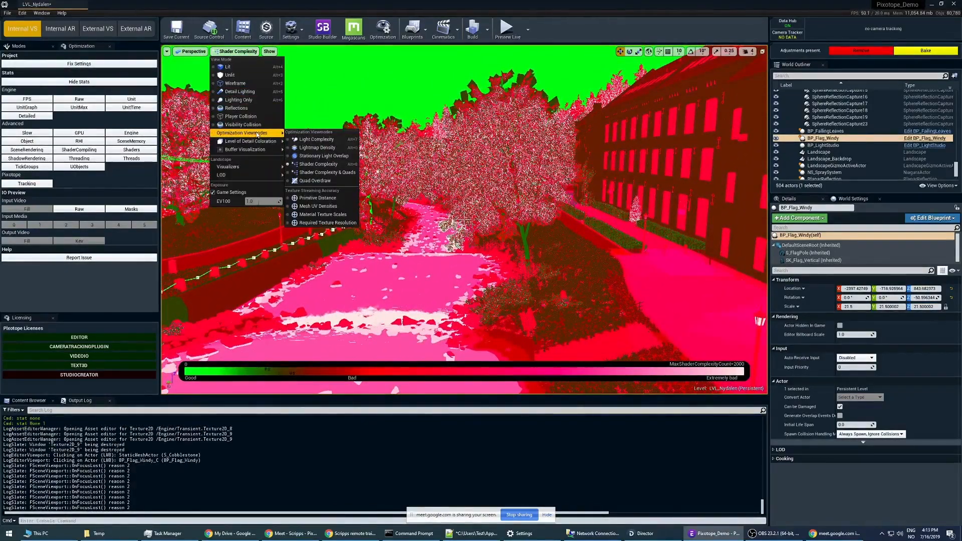
mouse_move(316, 148)
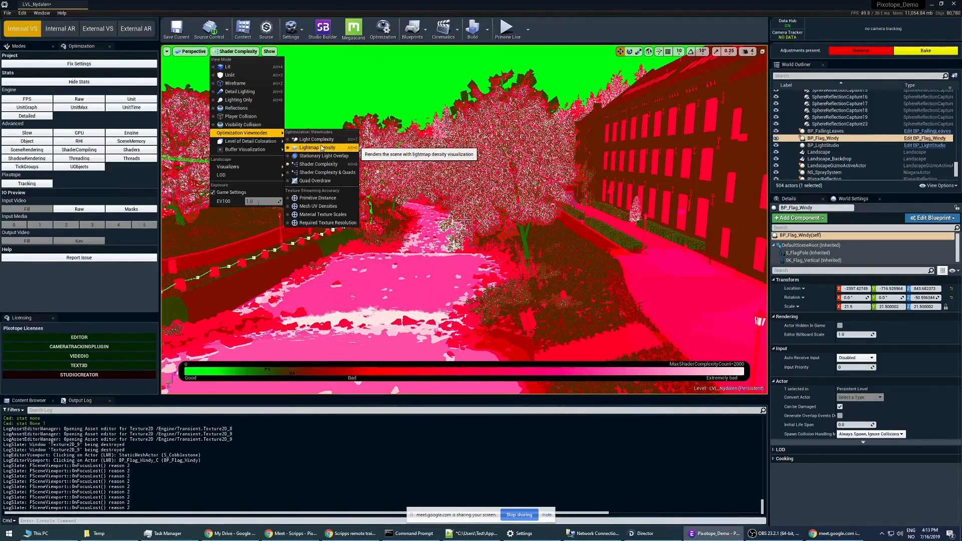
- Switch the viewport to Light Complexity and reopen the view mode list
click(317, 139)
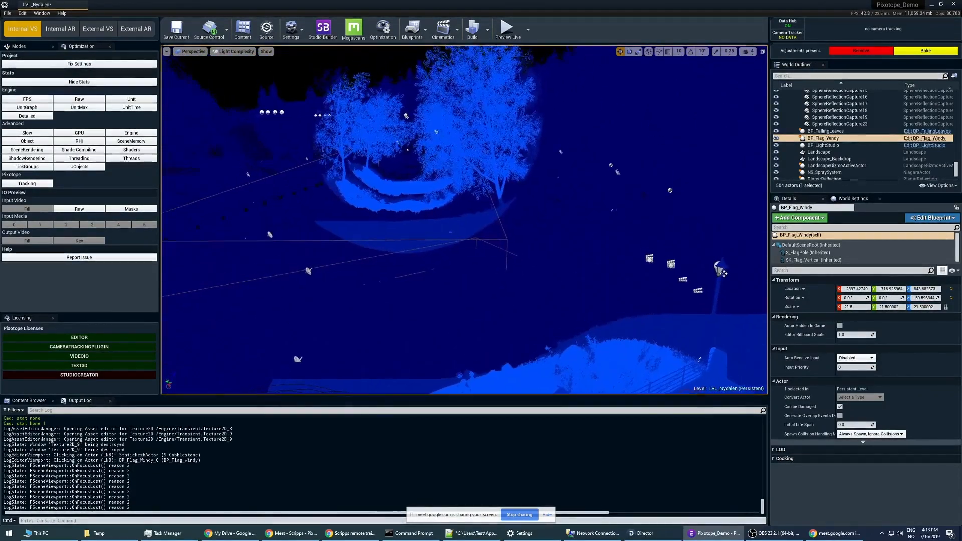
click(236, 51)
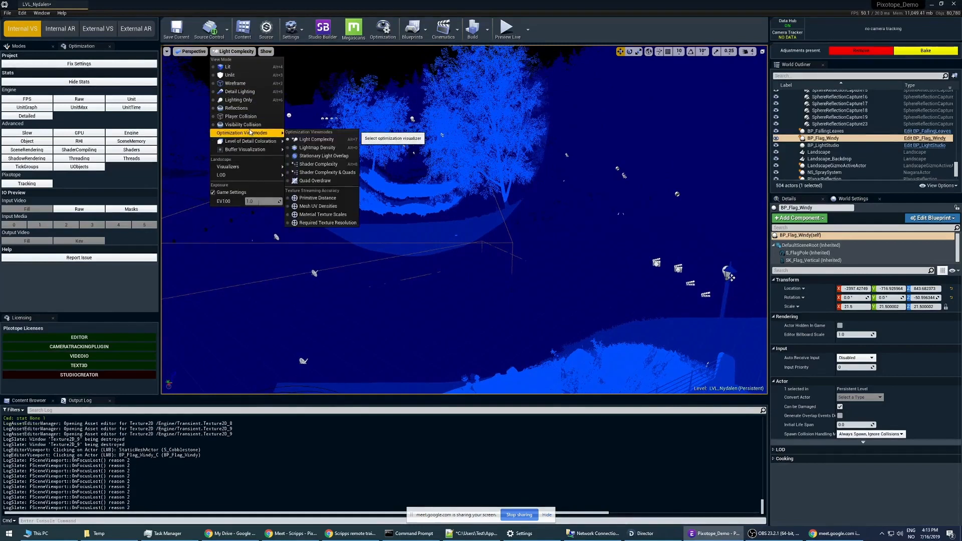
mouse_move(317, 148)
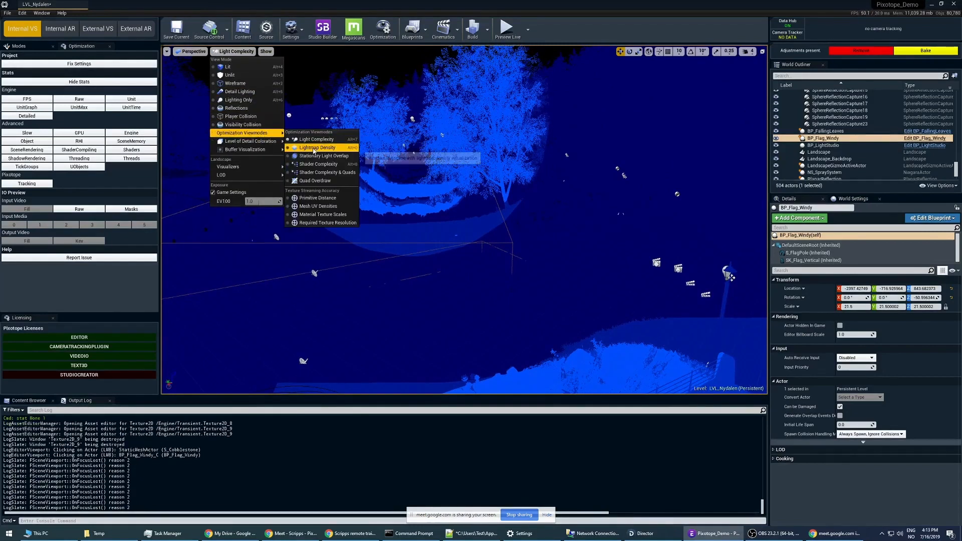
mouse_move(327, 173)
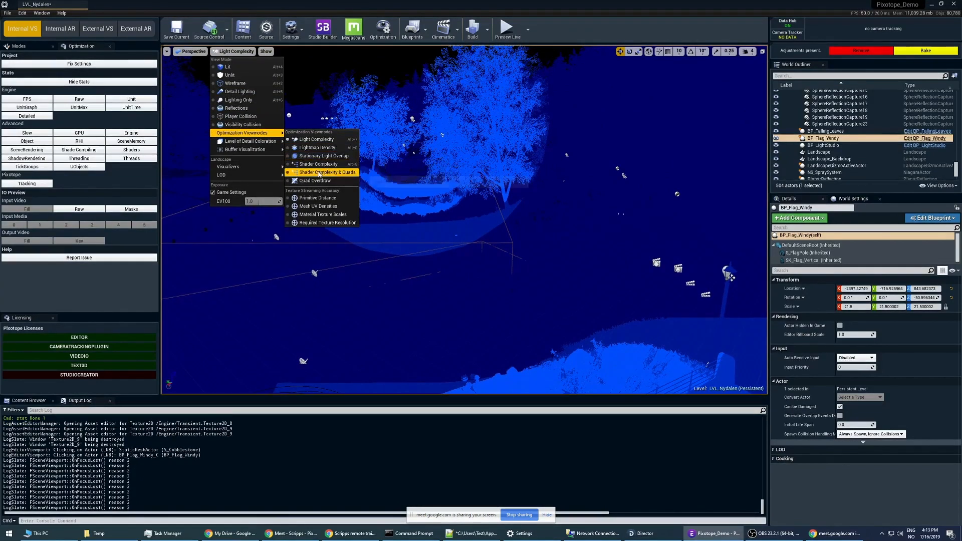
- Switch the viewport to Quad Overdraw, colour-coded from blue to white
click(314, 180)
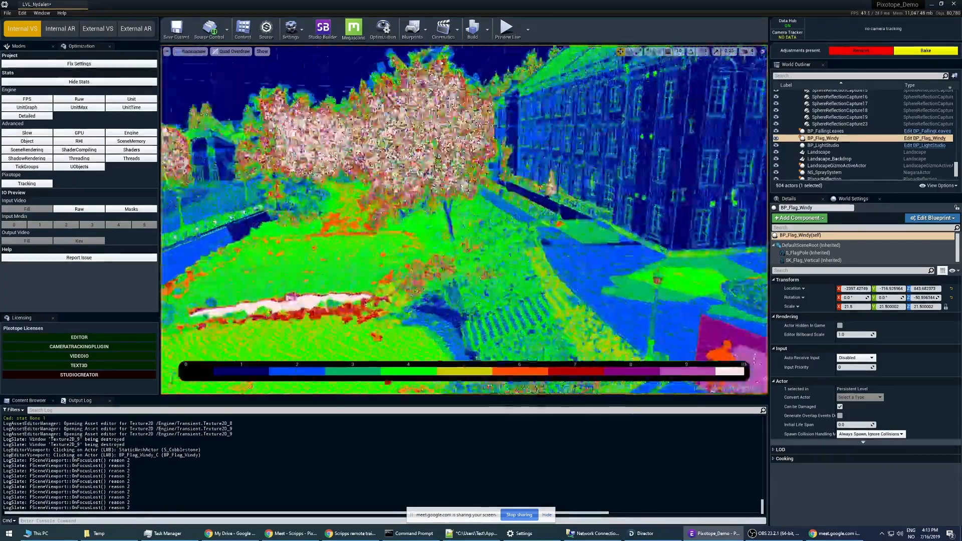